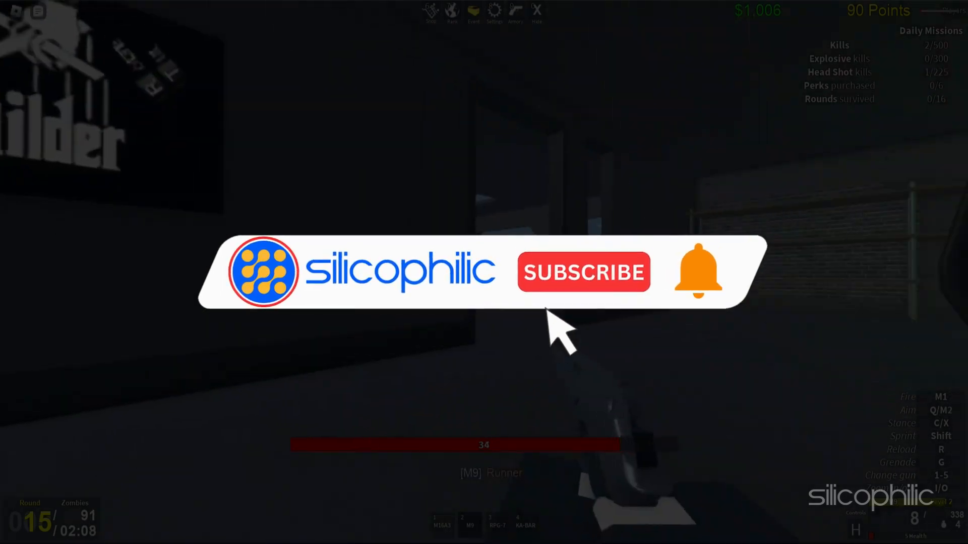
- Download the GeForce Experience installer from NVIDIA's page and run the downloaded .exe
left_click(583, 273)
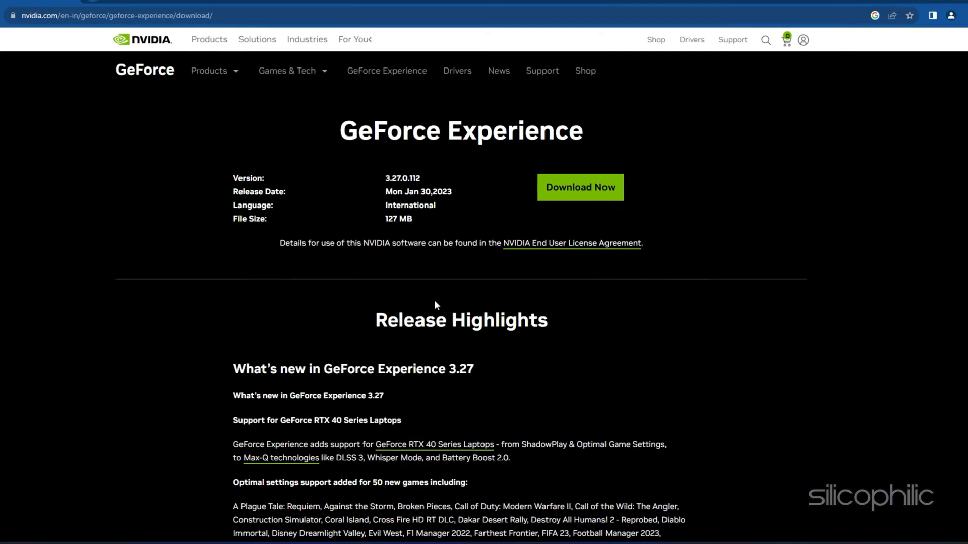
left_click(579, 187)
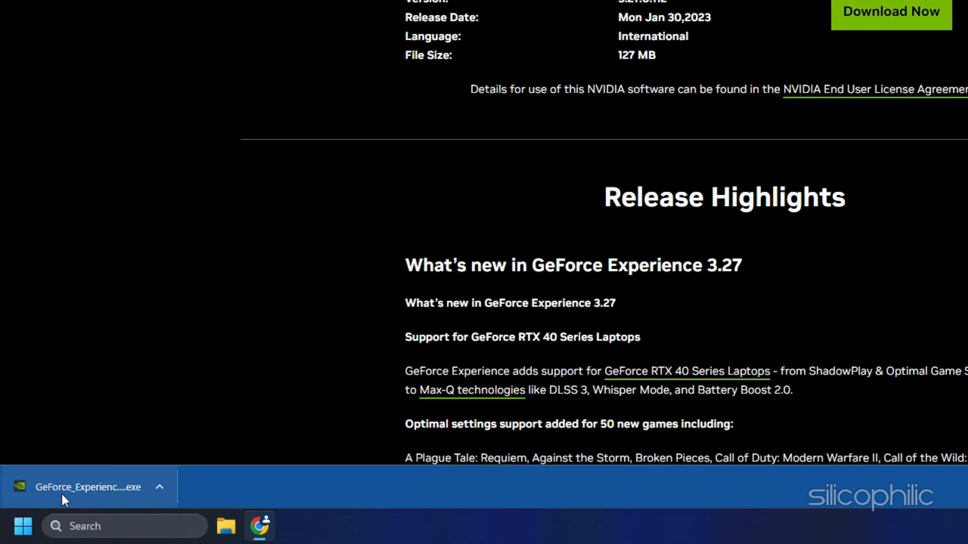
left_click(86, 487)
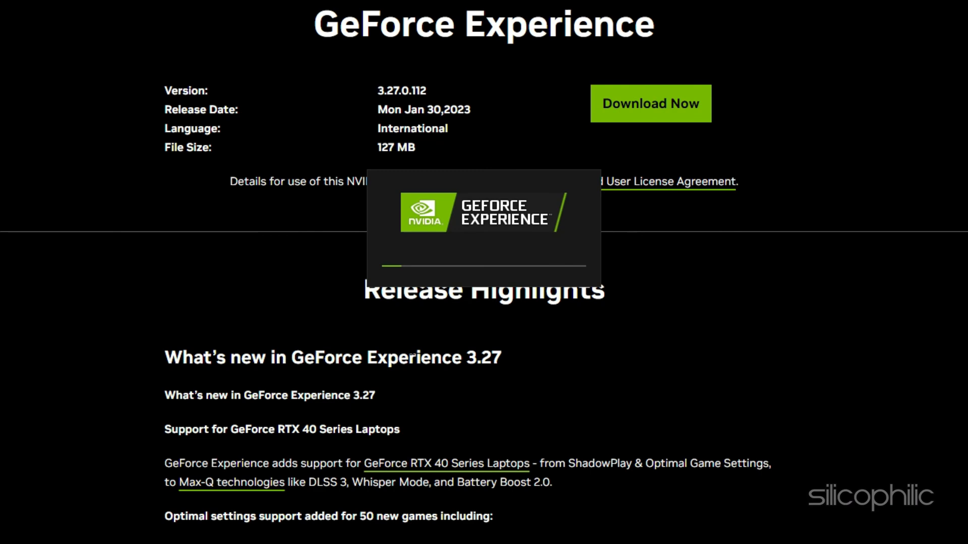
left_click(649, 103)
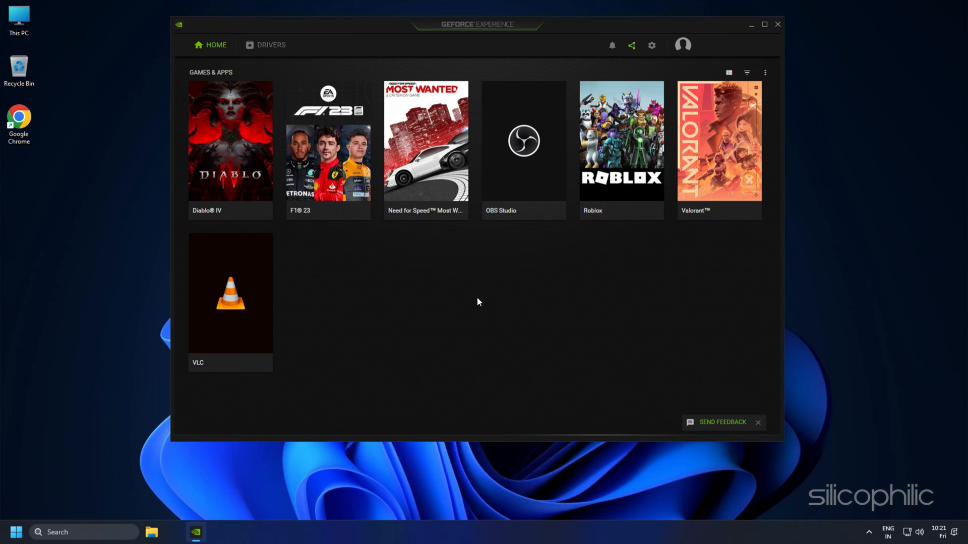
- Check for driver updates under Drivers, revealing Game Ready Driver 536.40
left_click(764, 24)
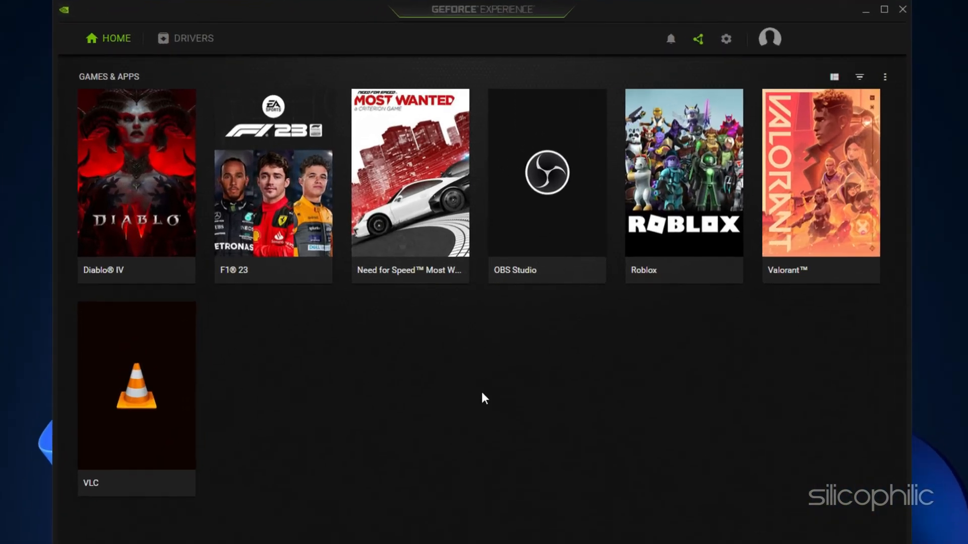
left_click(185, 38)
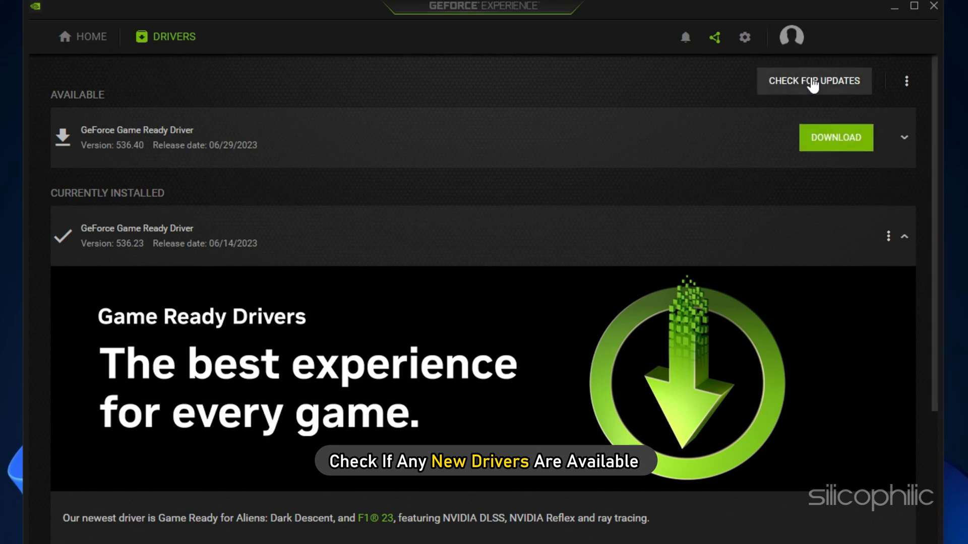
left_click(835, 138)
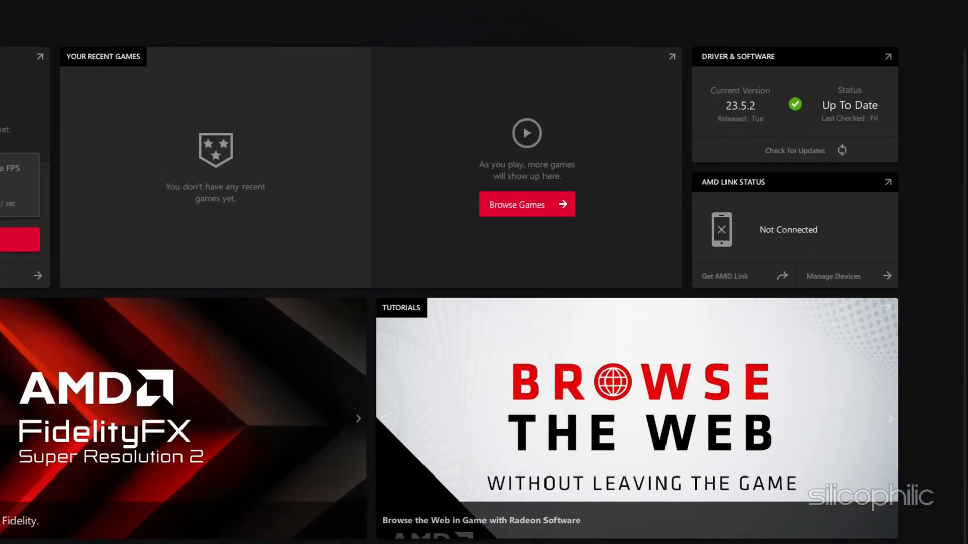
- Check for AMD driver updates in Radeon Software, confirming version 23.5.2 is current
left_click(794, 150)
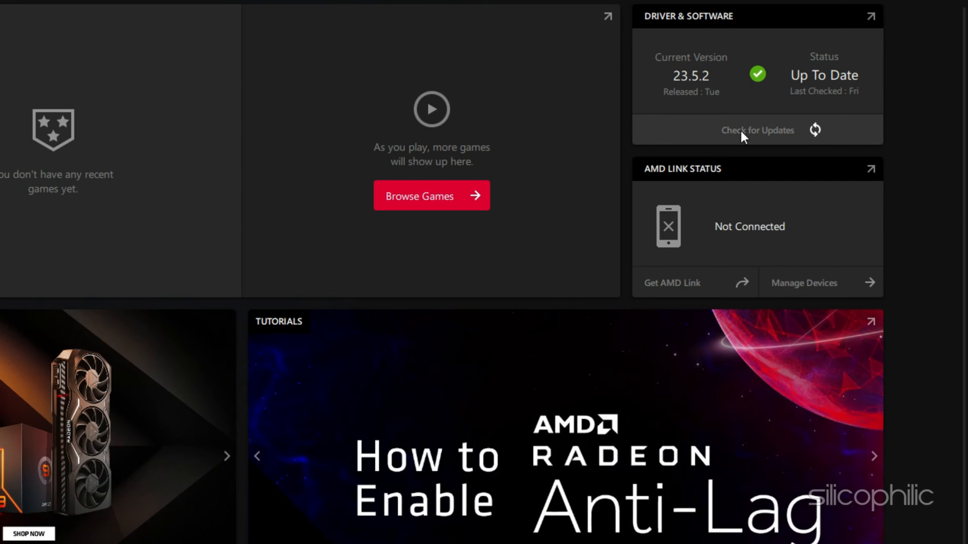
left_click(757, 130)
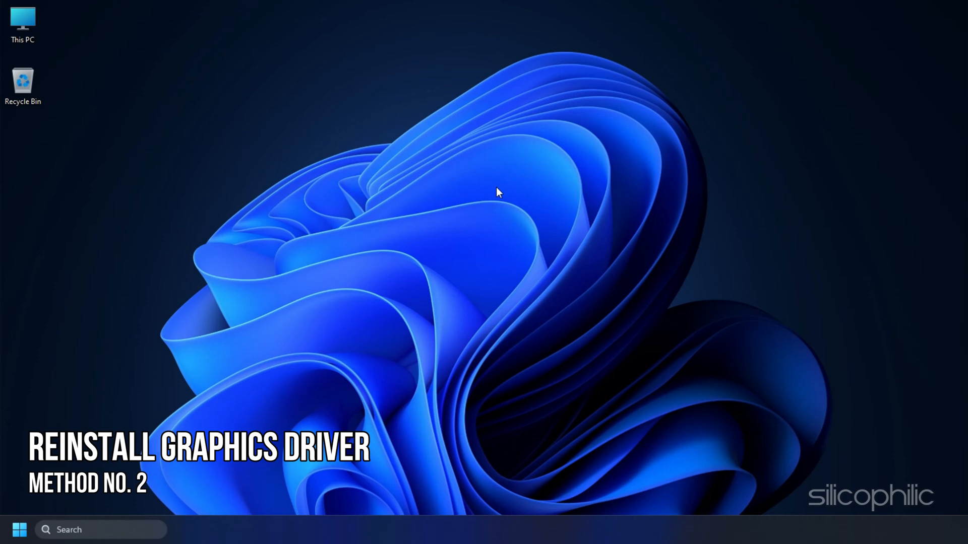
- Uninstall the NVIDIA GeForce GT 730 from Display adapters in Device Manager
right_click(20, 530)
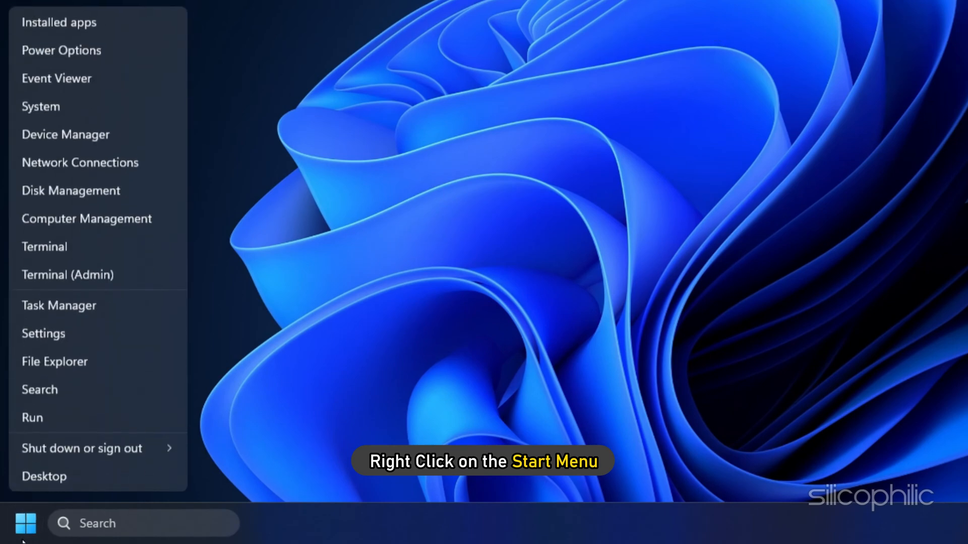
left_click(66, 134)
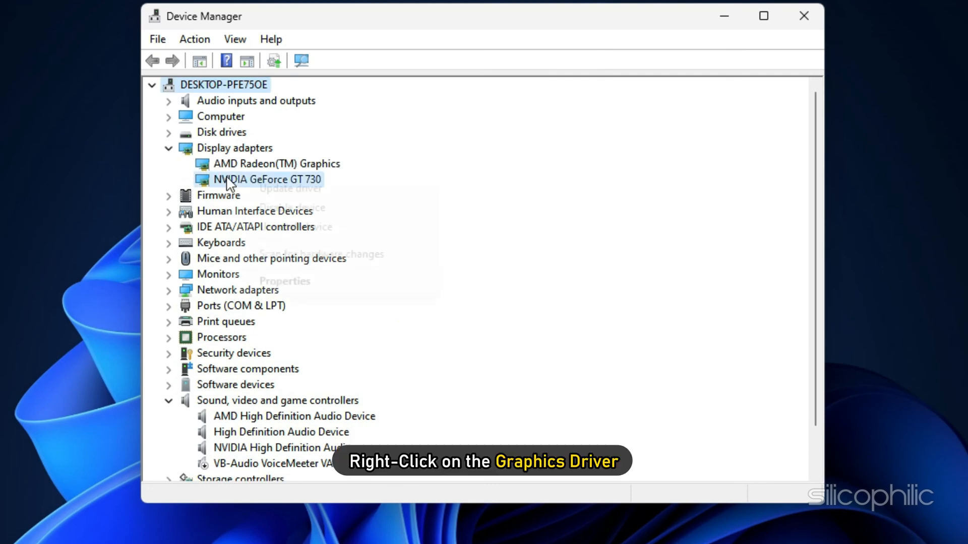
right_click(265, 179)
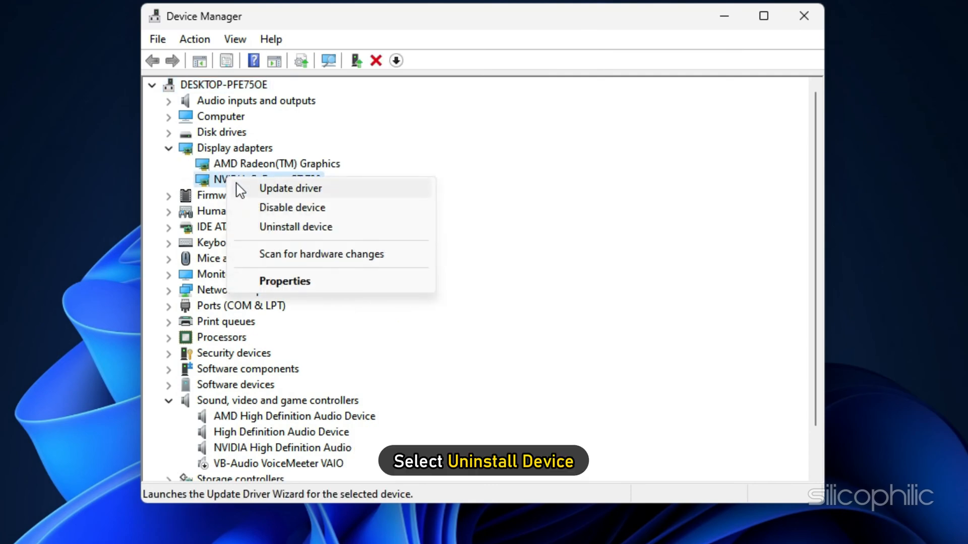
left_click(295, 227)
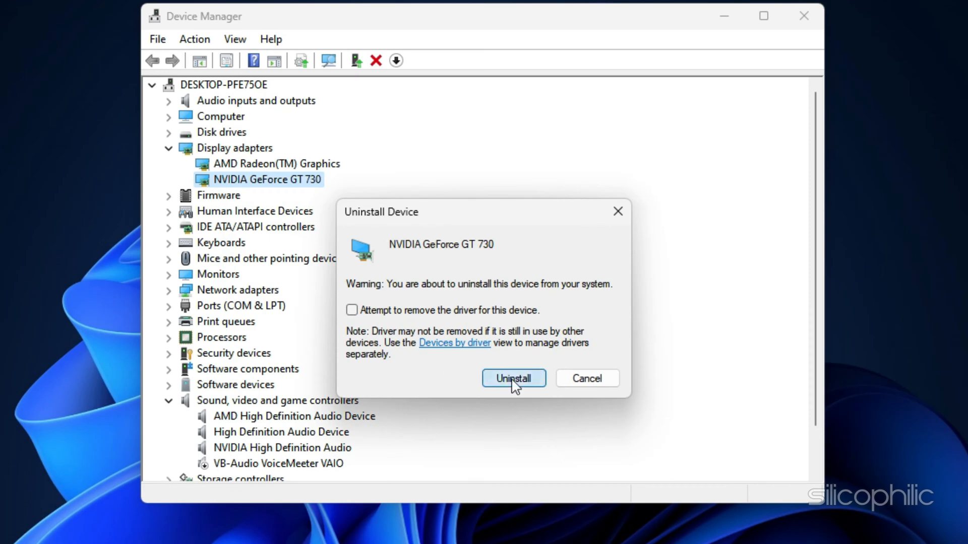
left_click(513, 377)
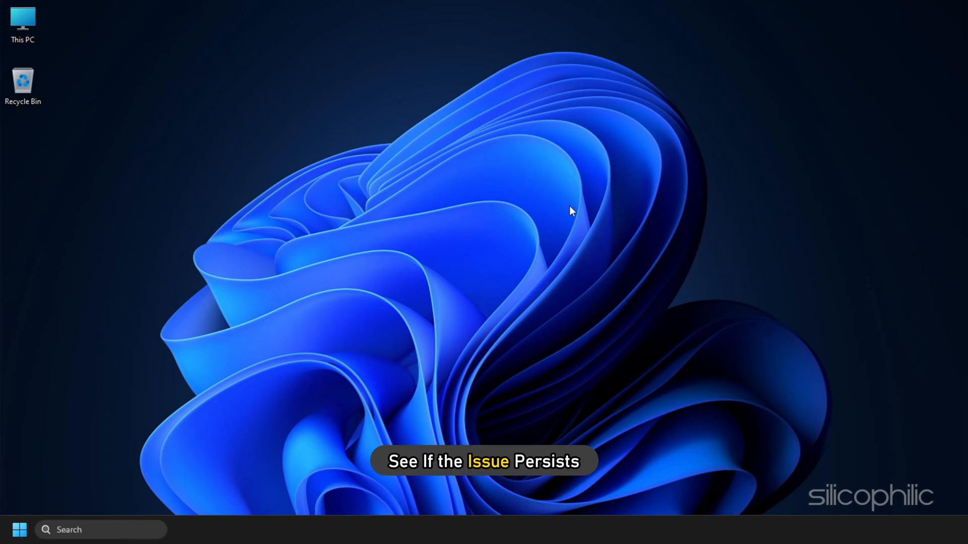
- Switch off Chrome's extensions on the Extensions page and confirm removing Tampermonkey
left_click(175, 531)
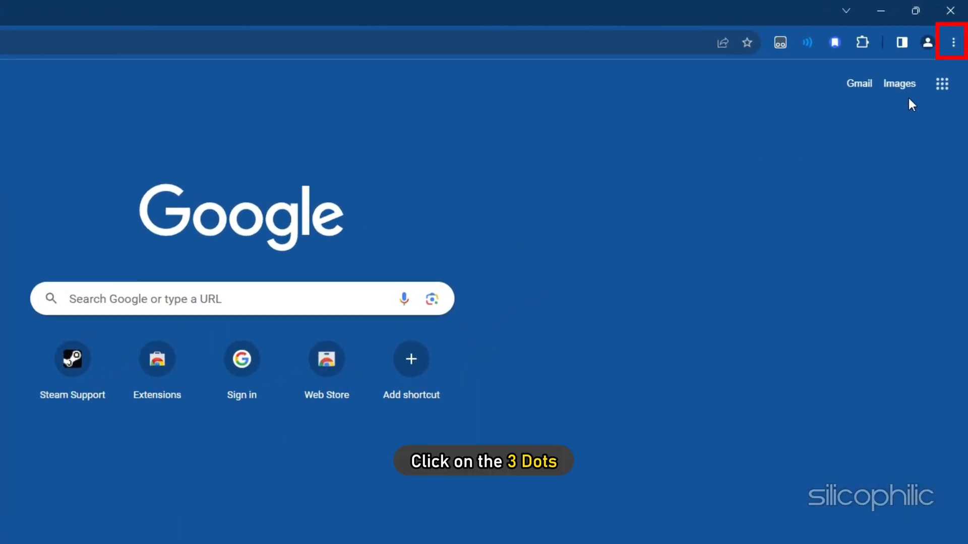
left_click(952, 42)
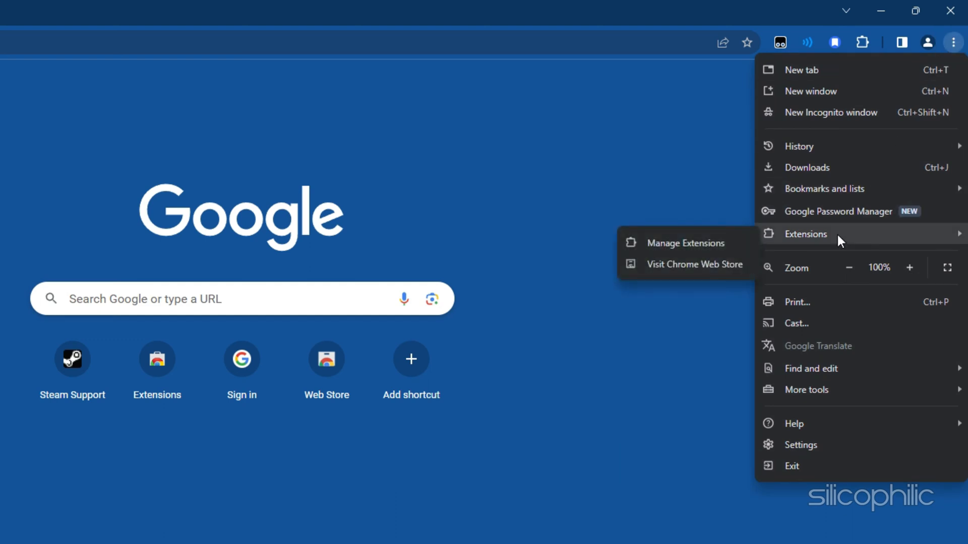
left_click(683, 243)
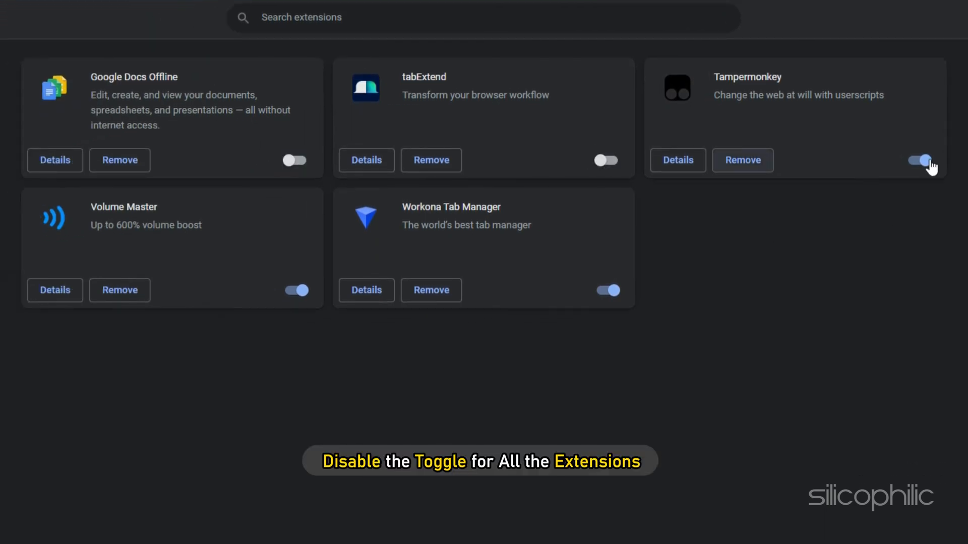
left_click(607, 291)
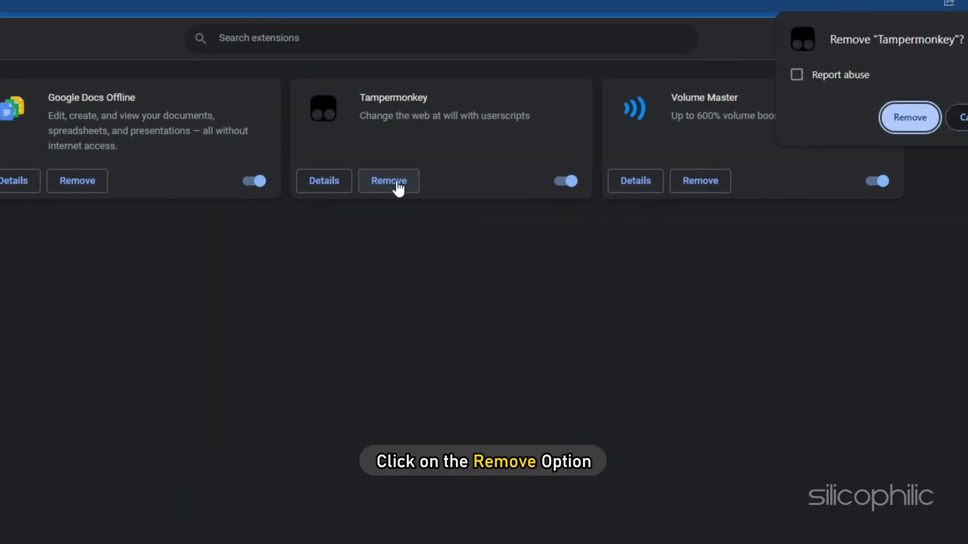
left_click(908, 118)
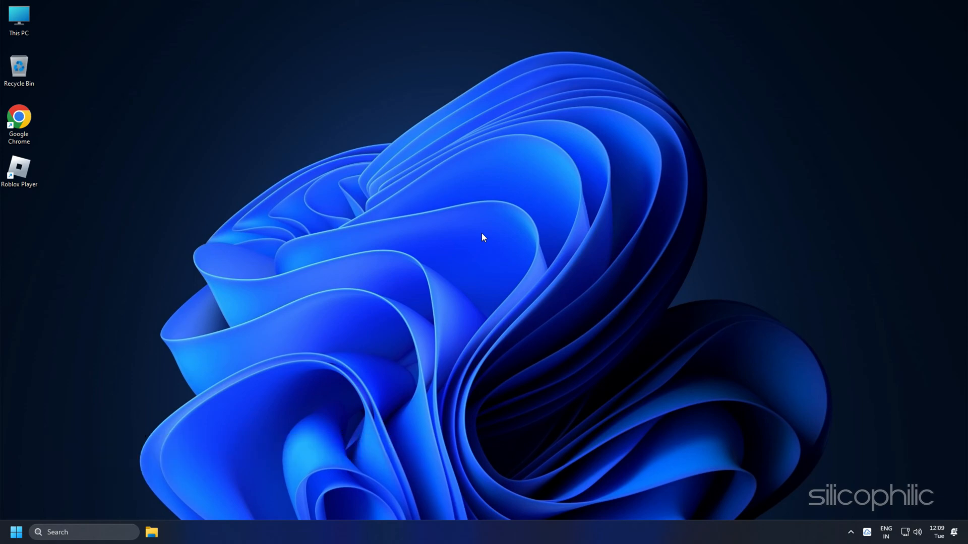
- Add RobloxPlayerBeta.exe to the desktop app list in Graphics settings
key("win+i")
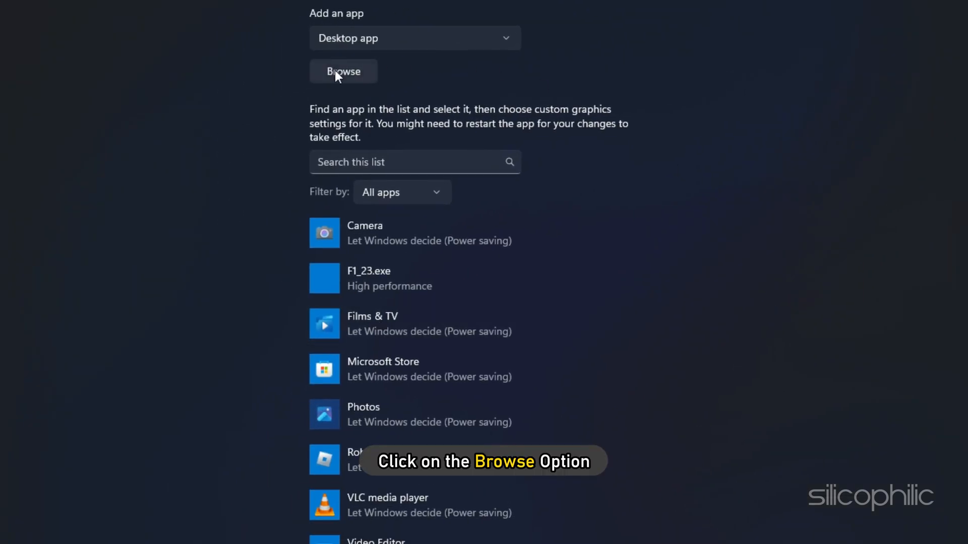
left_click(343, 72)
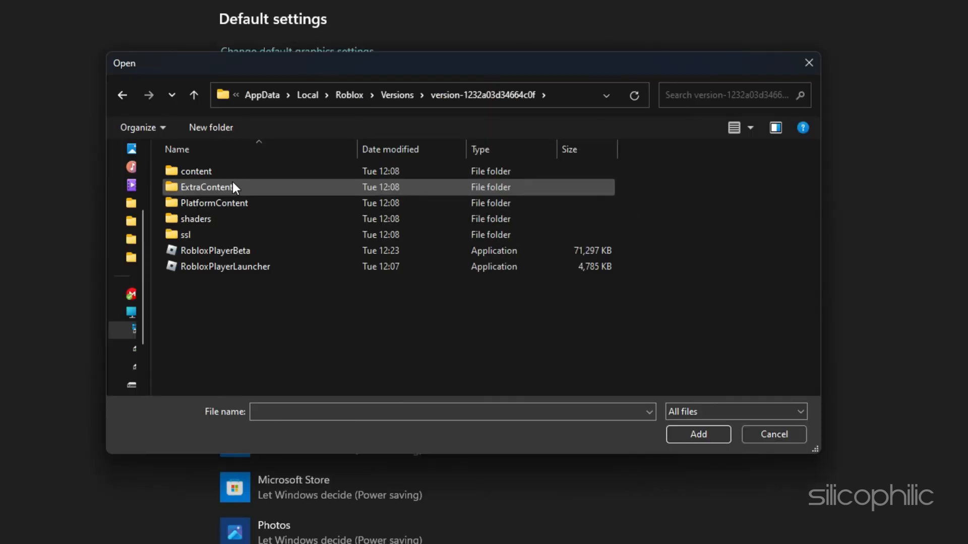
left_click(216, 250)
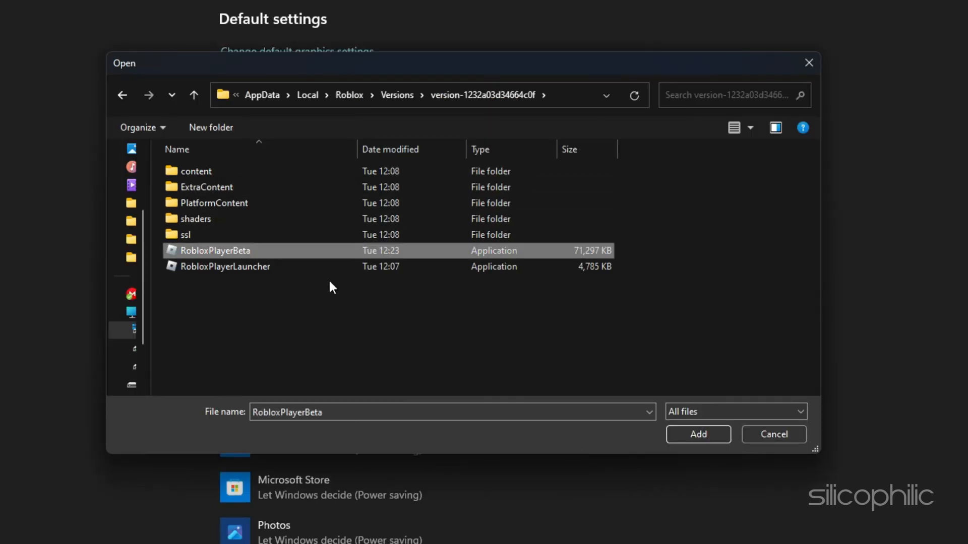
left_click(698, 435)
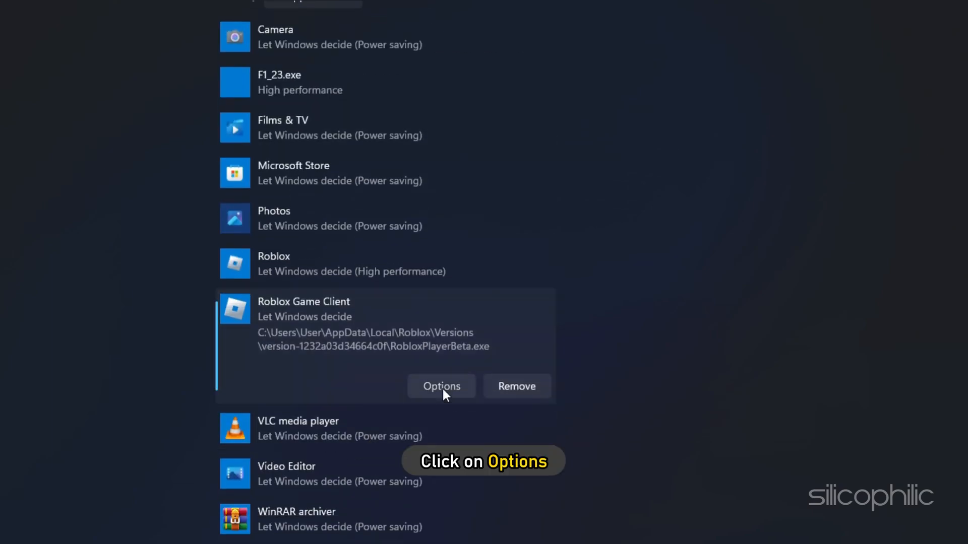
- Set Roblox Game Client's graphics preference to High performance (NVIDIA GPU) and save
left_click(441, 385)
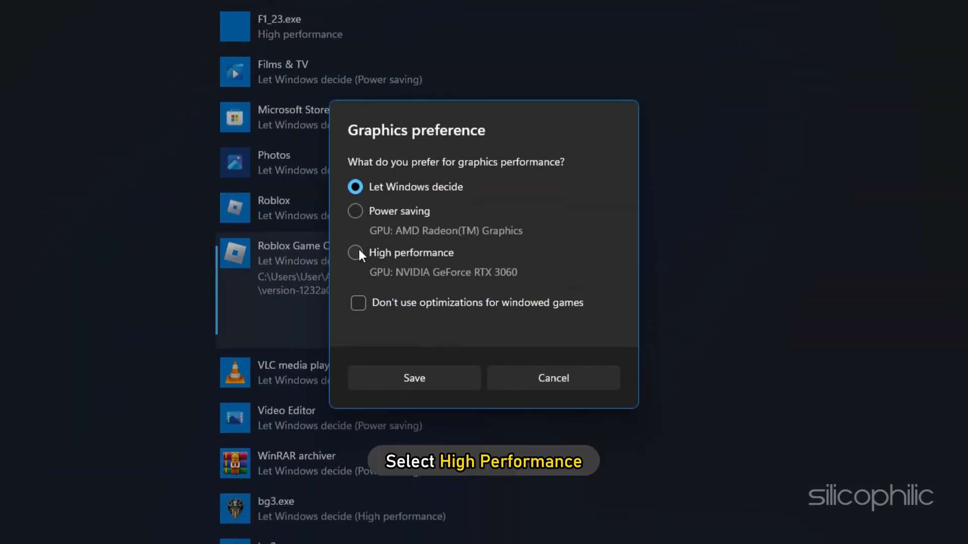
left_click(356, 253)
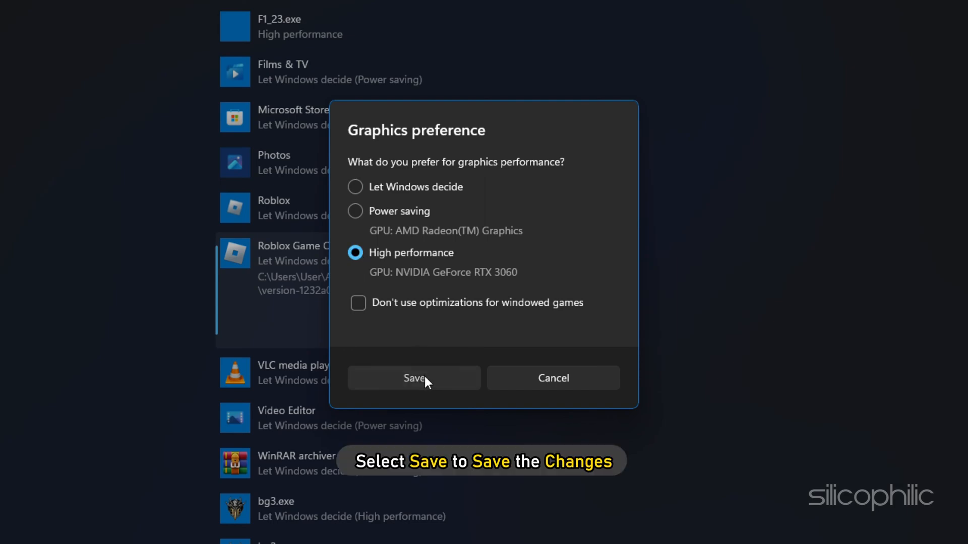
left_click(413, 378)
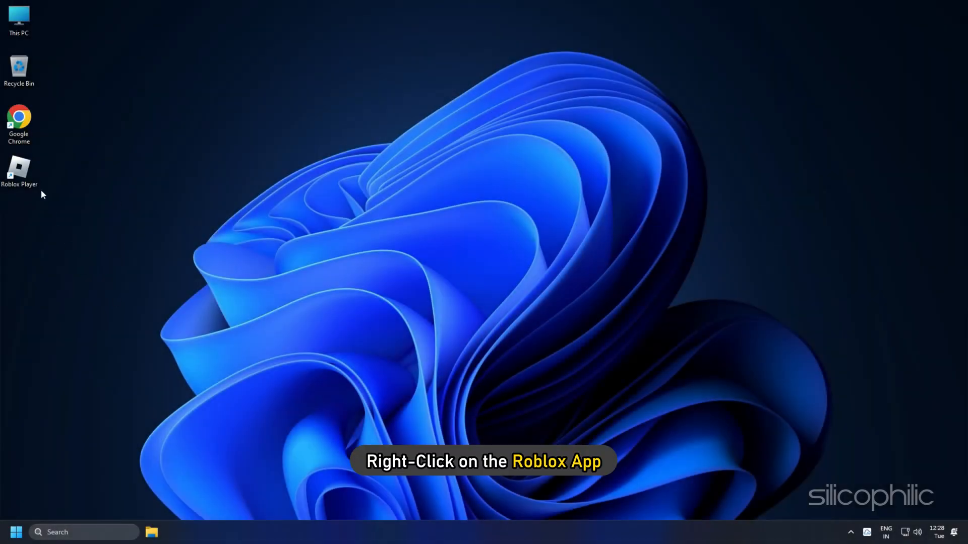
- Open the Roblox Player shortcut's file location to show its version folder
right_click(19, 173)
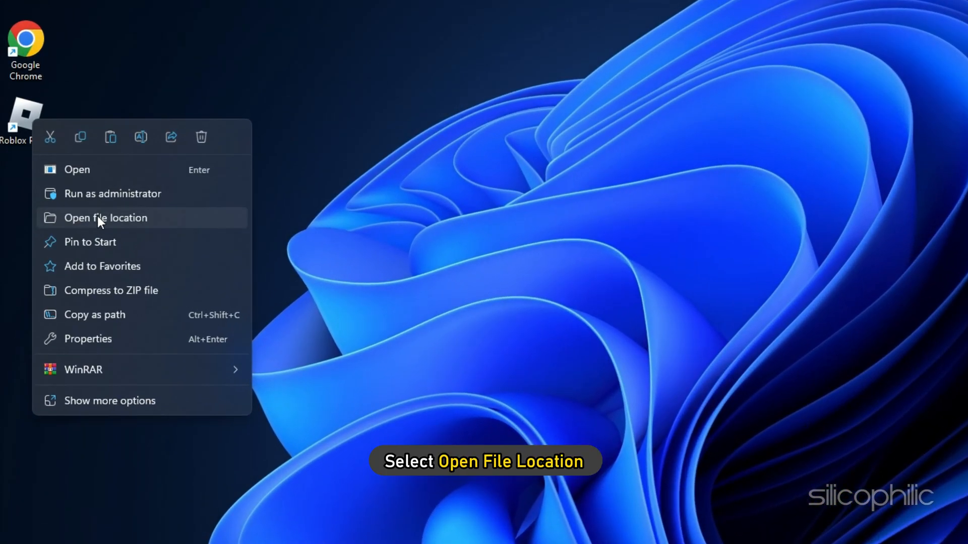
left_click(105, 217)
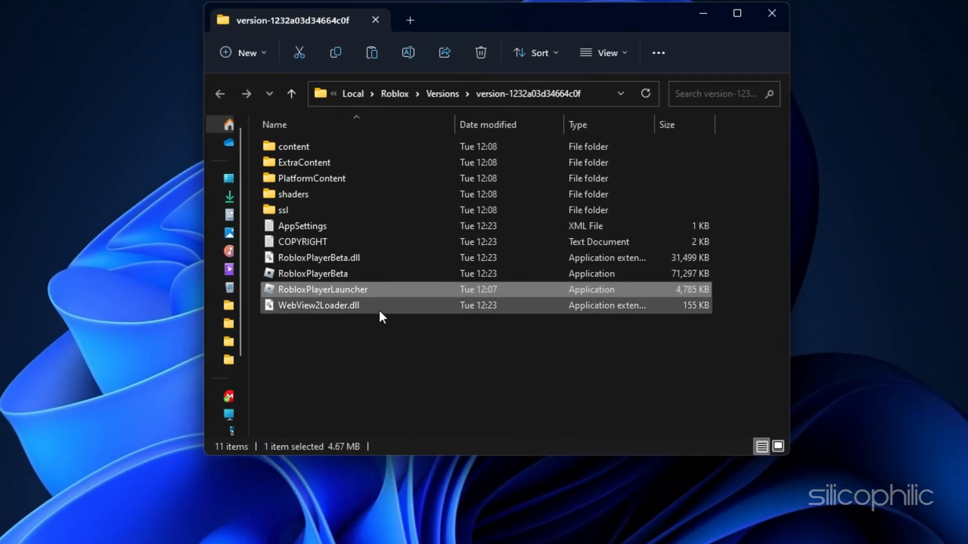
left_click(771, 13)
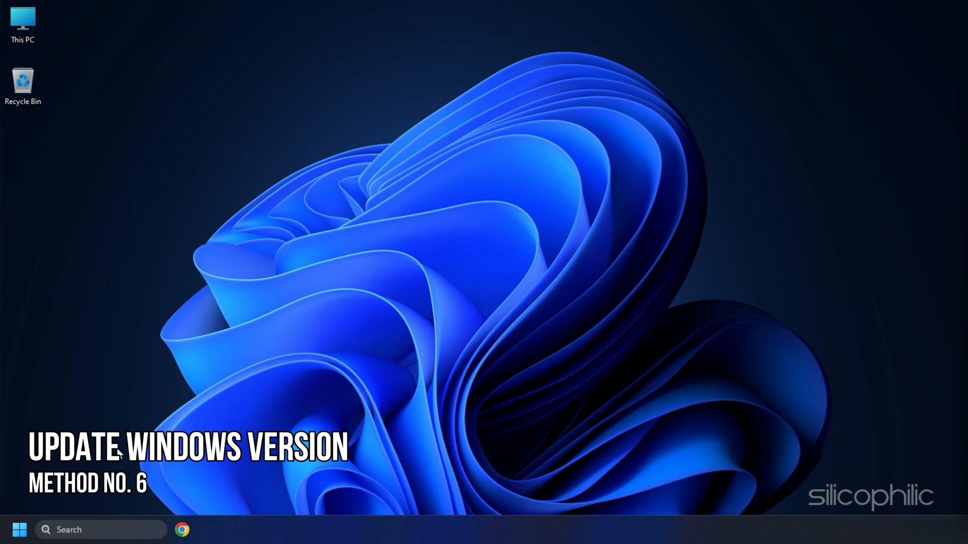
- Search 'check for updates', then download and install the Microsoft Defender intelligence update
left_click(19, 530)
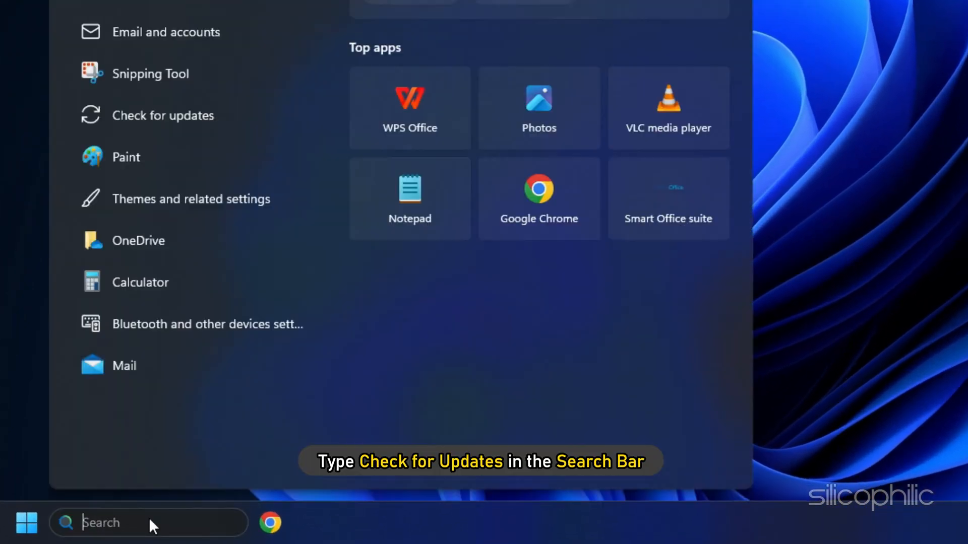
type("check for updates")
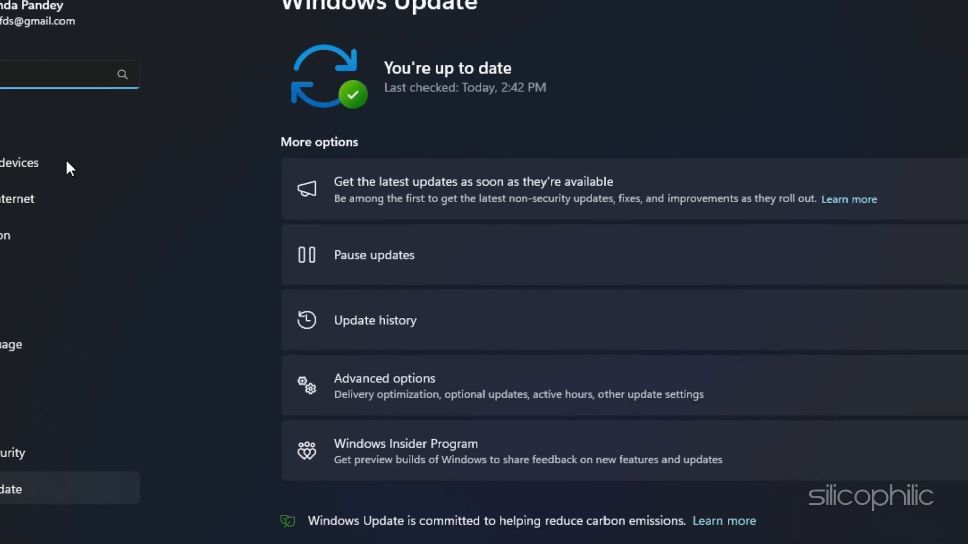
left_click(874, 152)
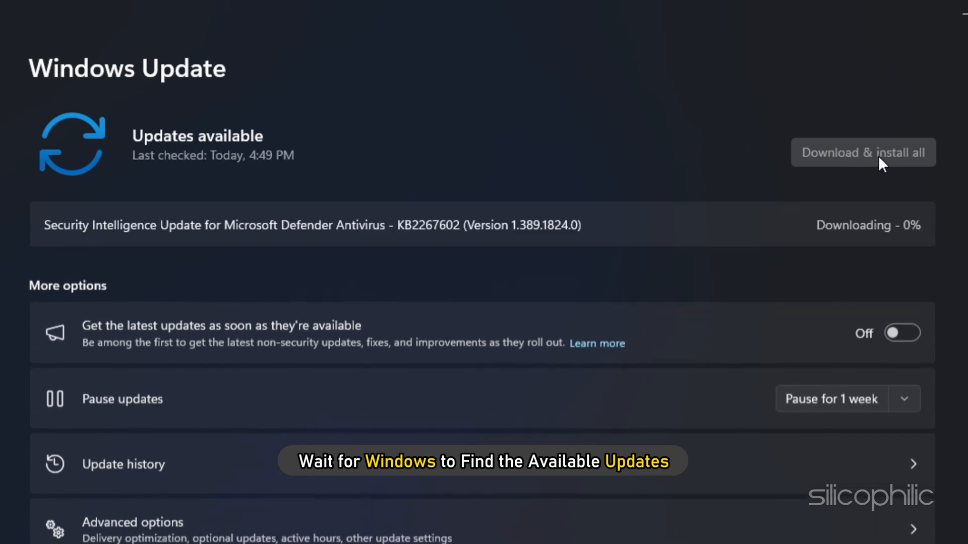
left_click(863, 152)
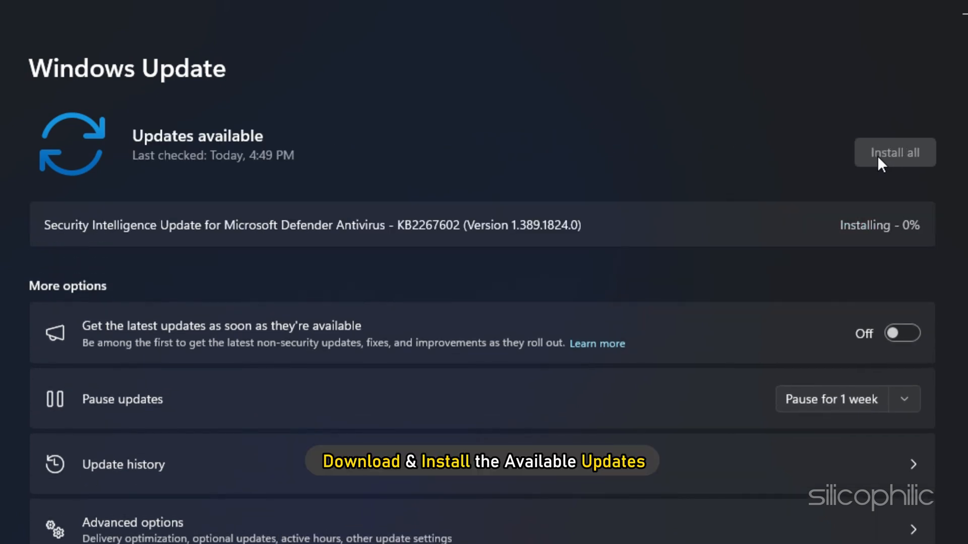
left_click(894, 152)
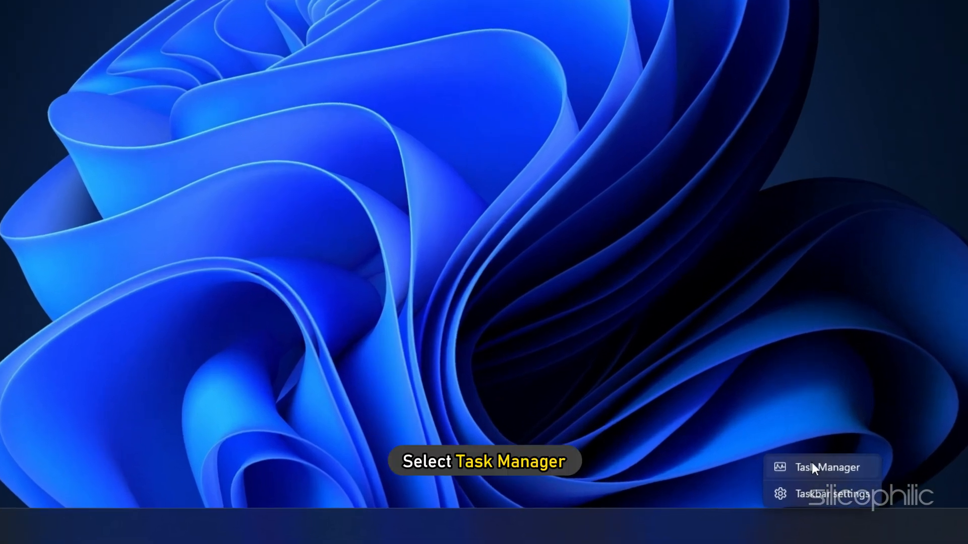
- Open Task Manager's list of running processes to pick a background task
left_click(827, 467)
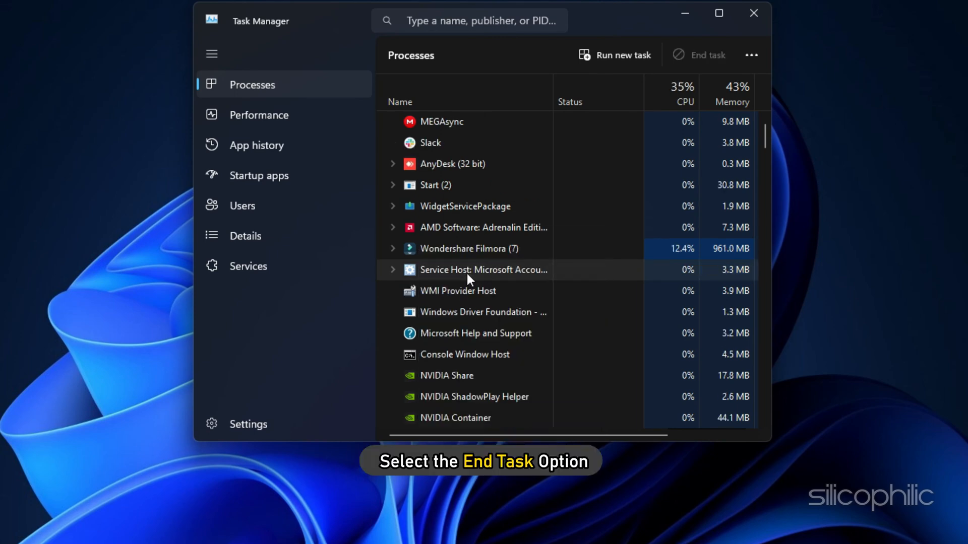
left_click(753, 12)
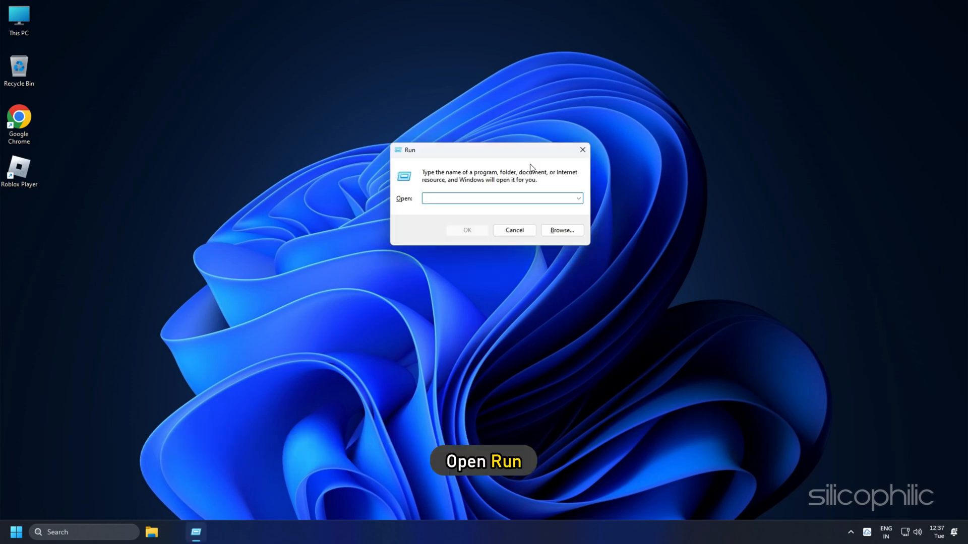
- Uninstall Roblox Player for User from Programs and Features via appwiz.cpl
type("appwi")
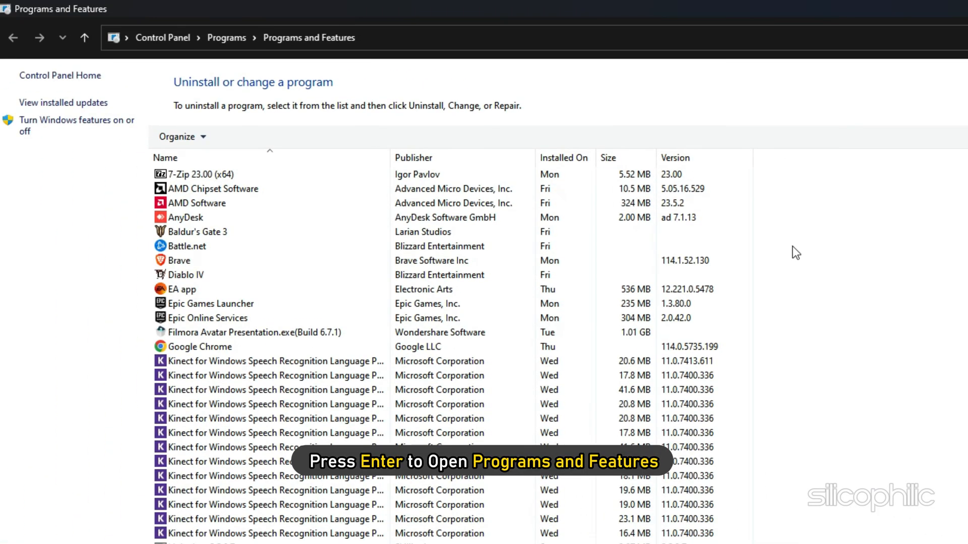
scroll("down", 3)
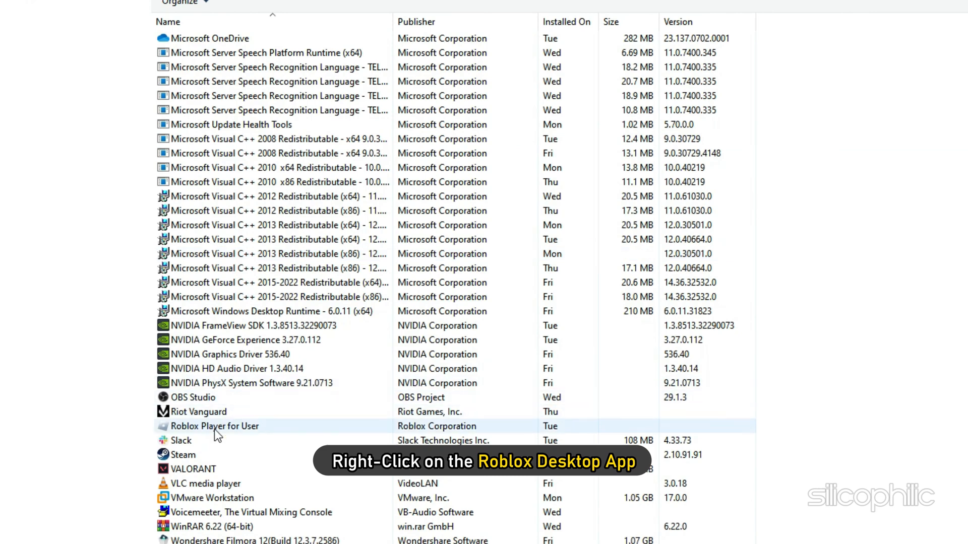
right_click(215, 426)
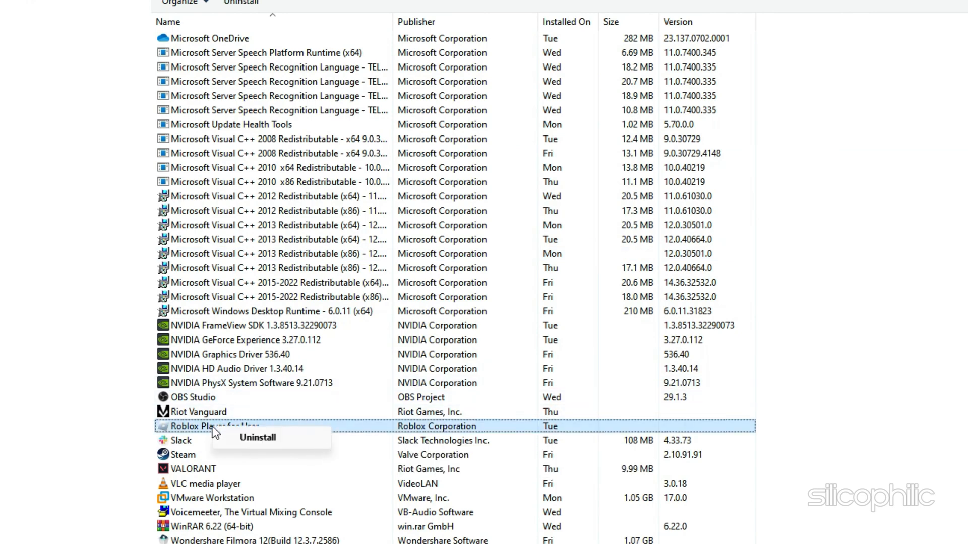
left_click(257, 438)
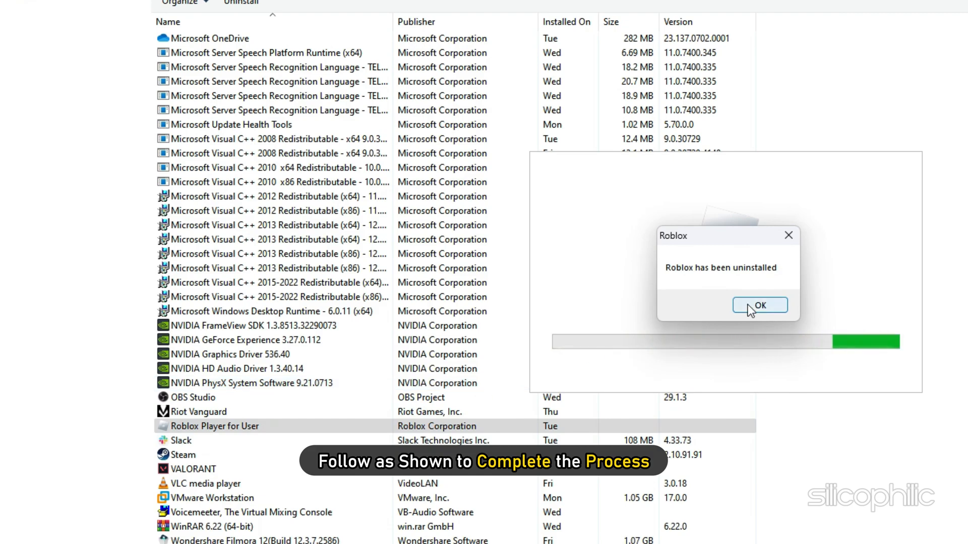
left_click(760, 306)
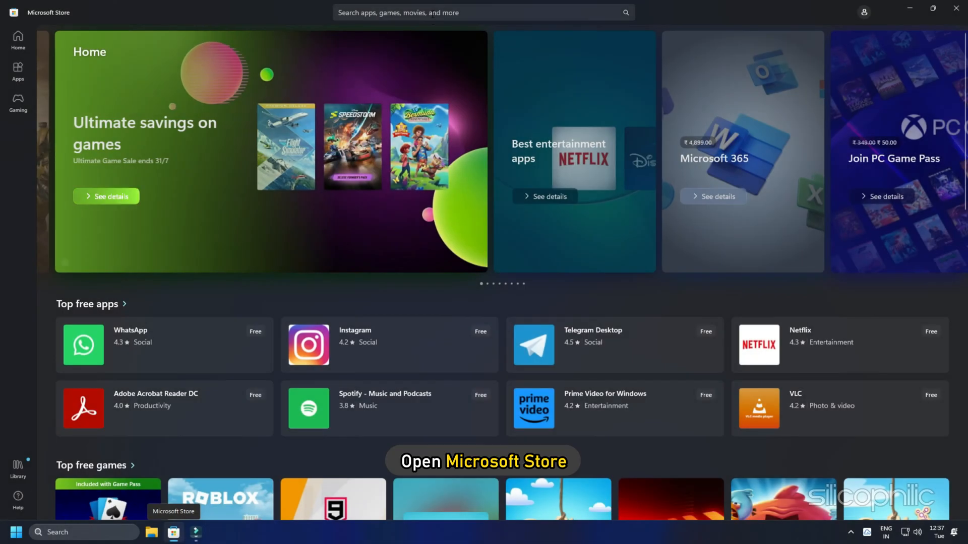
- Search the Microsoft Store for Roblox and get the free ROBLOX Corporation app
left_click(483, 12)
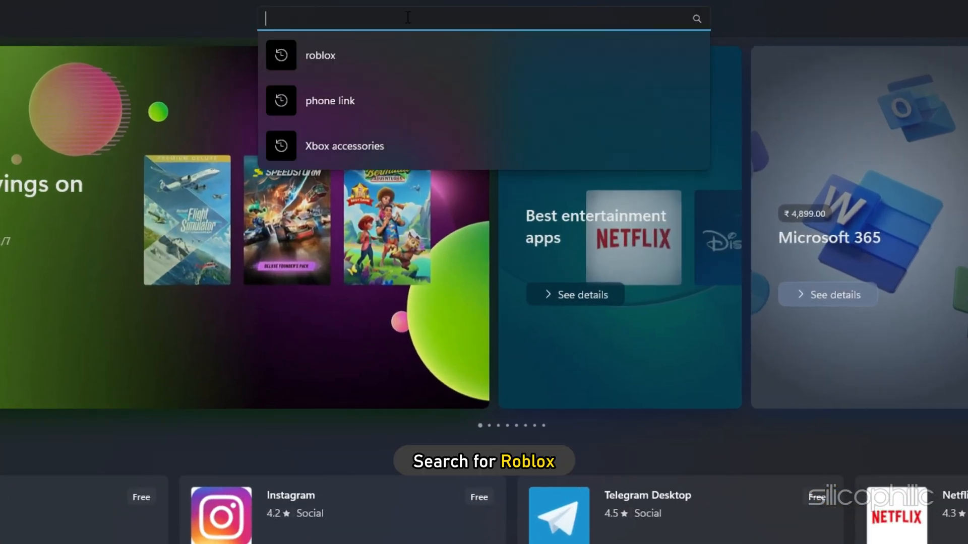
left_click(320, 55)
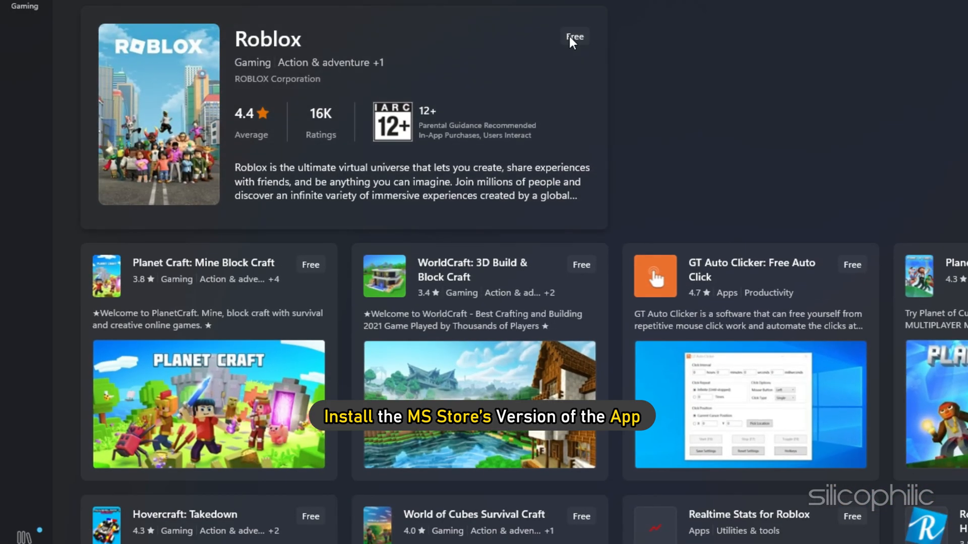
left_click(574, 36)
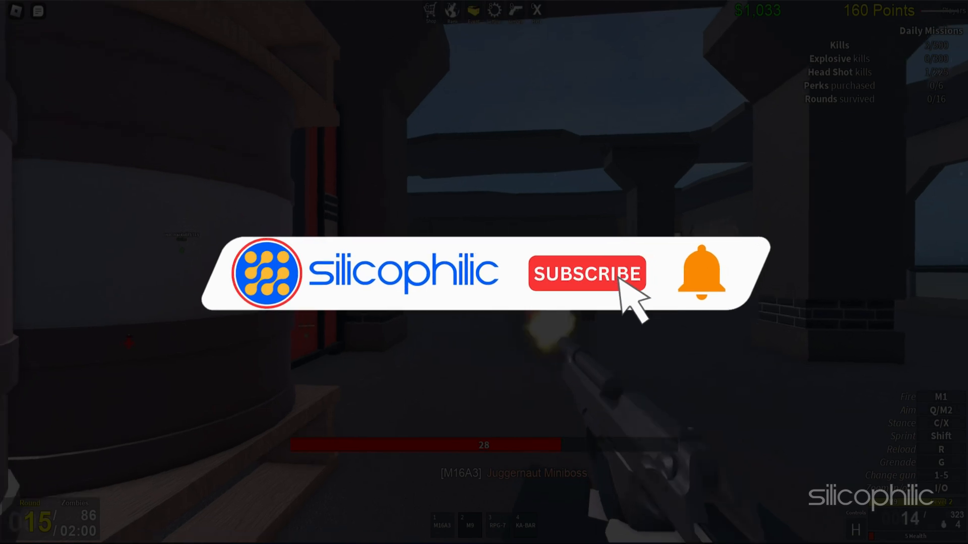
left_click(585, 275)
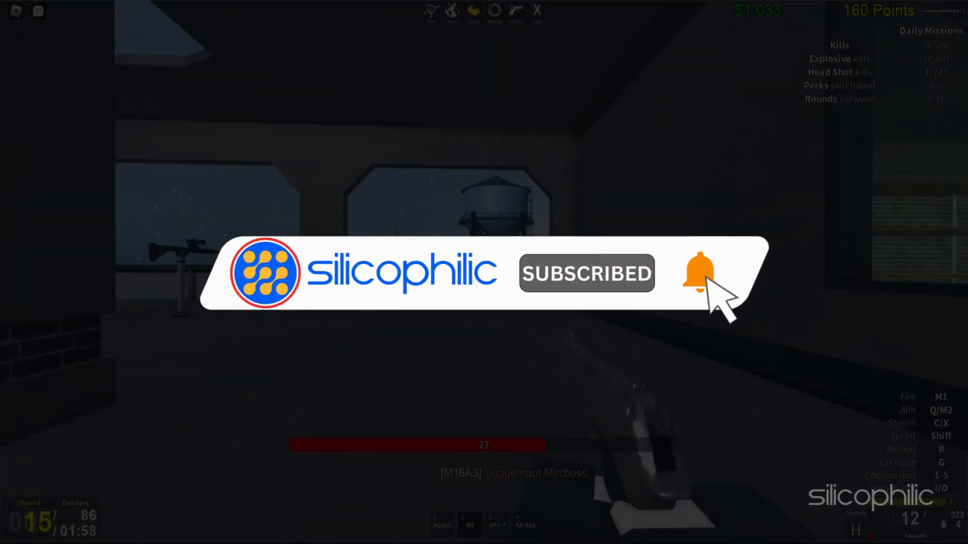